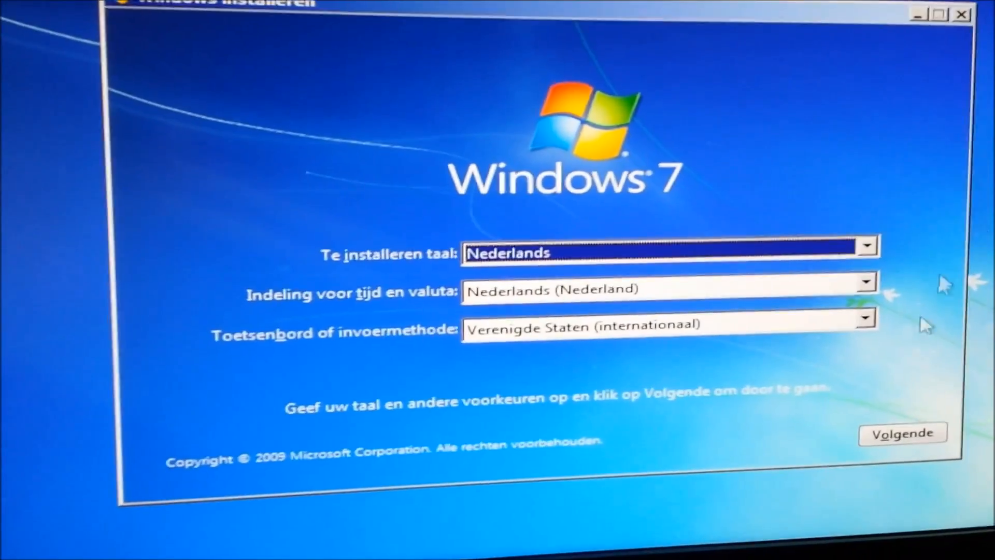
Accept the Dutch language settings and choose 'Uw computer herstellen' to repair Windows.
left_click(901, 433)
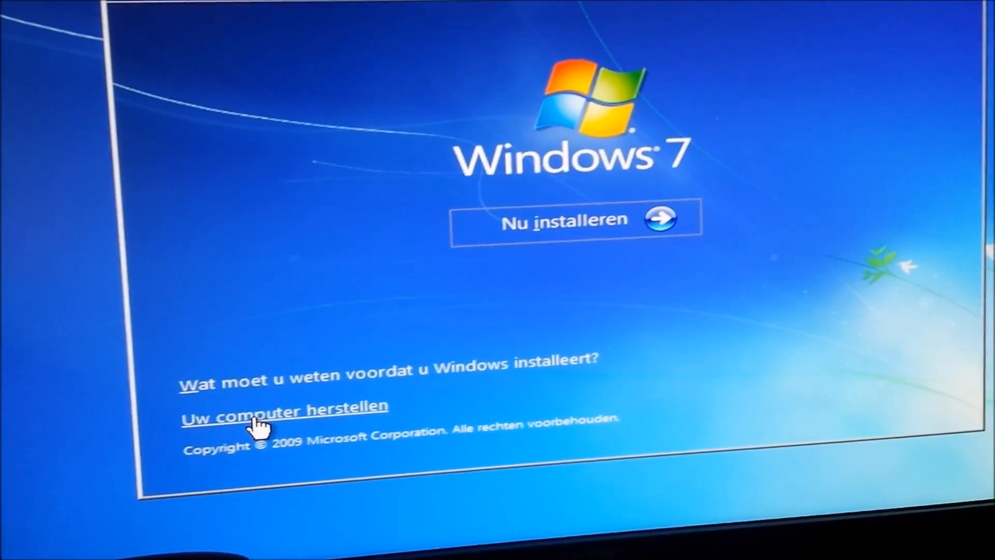
left_click(284, 411)
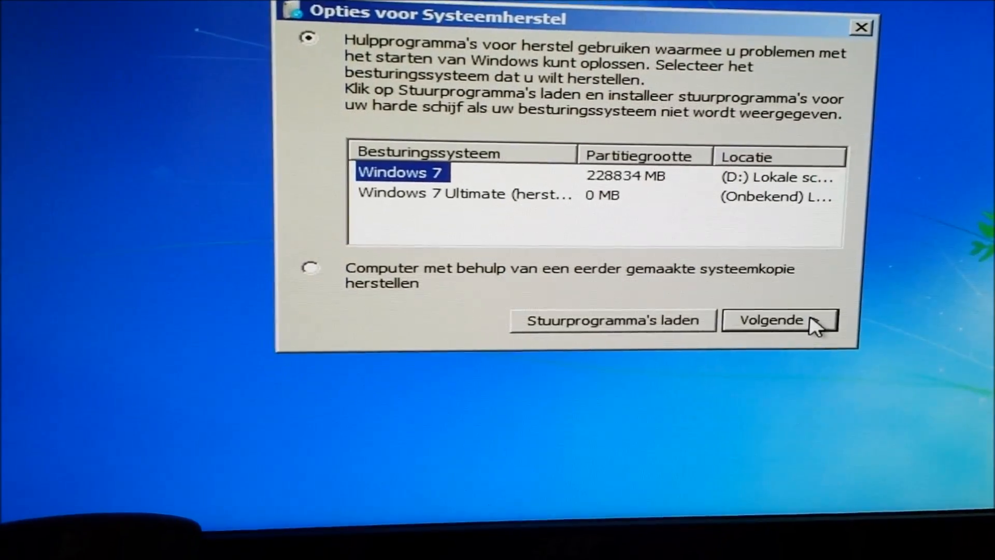
Continue with the Windows 7 installation on D: and launch Opdrachtprompt.
left_click(780, 319)
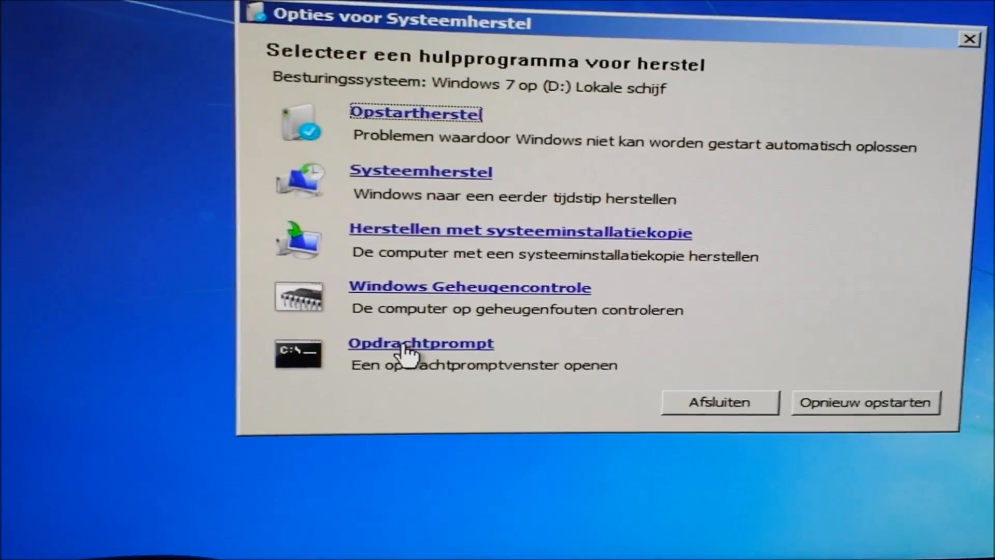
left_click(420, 342)
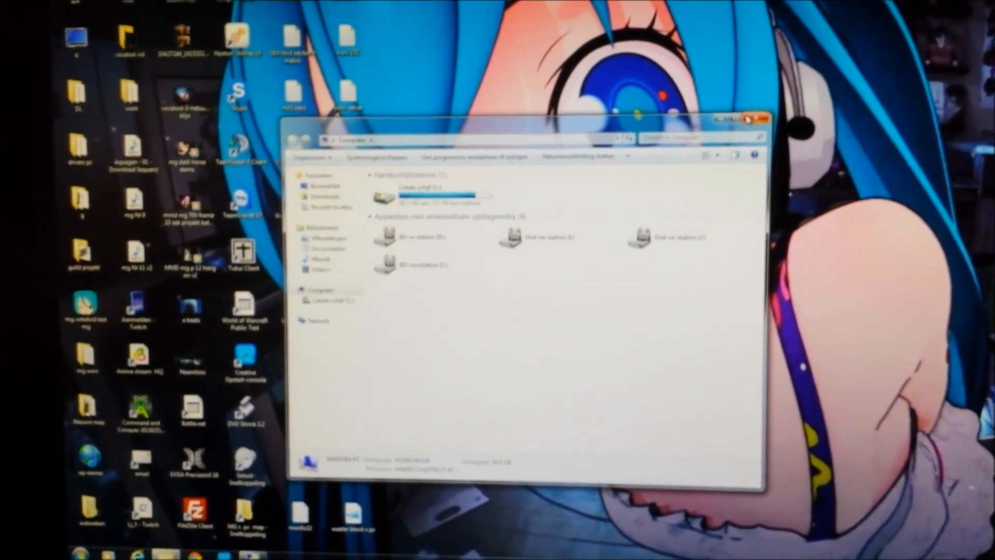
Open the Start menu with its search box.
left_click(760, 119)
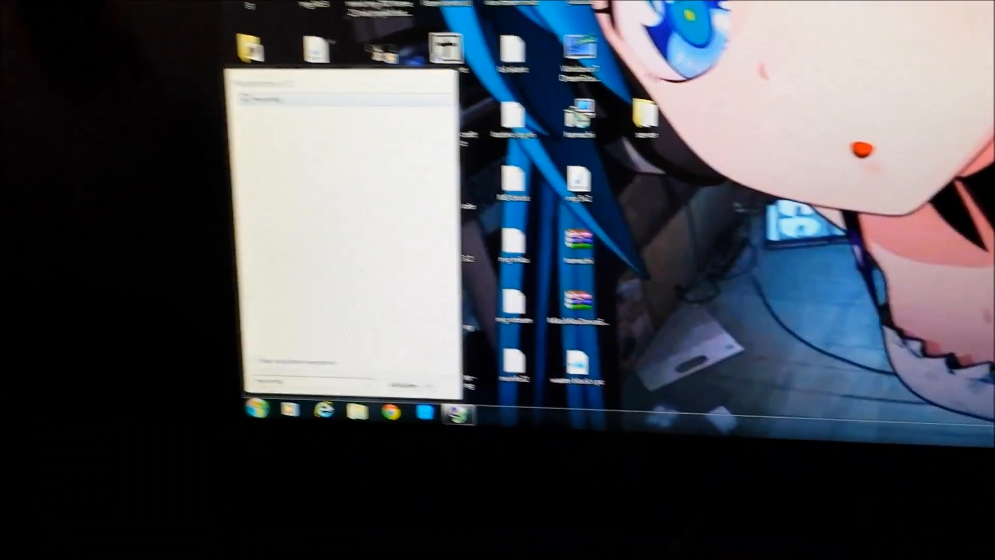
Search for msconfig and launch it from the Programma's results.
type("msconfig")
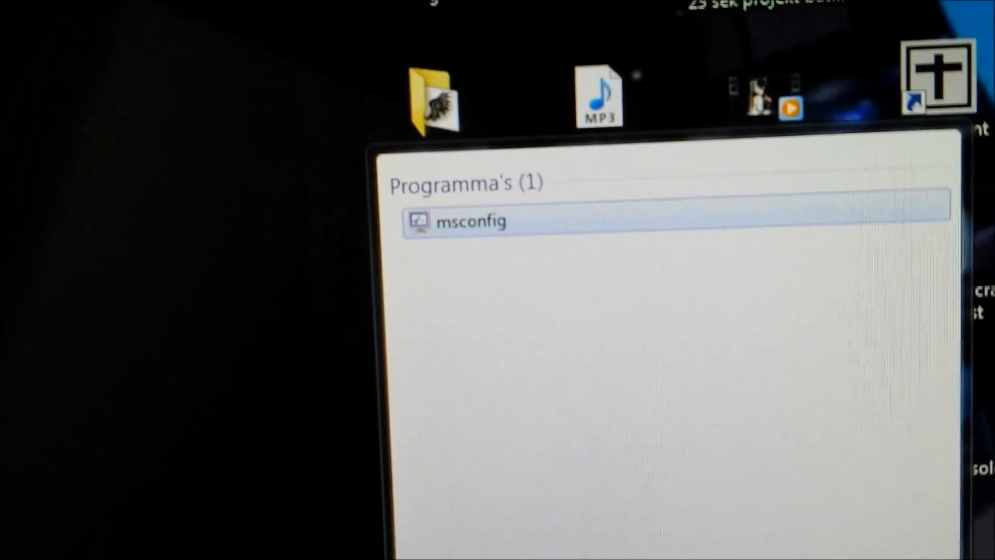
left_click(473, 222)
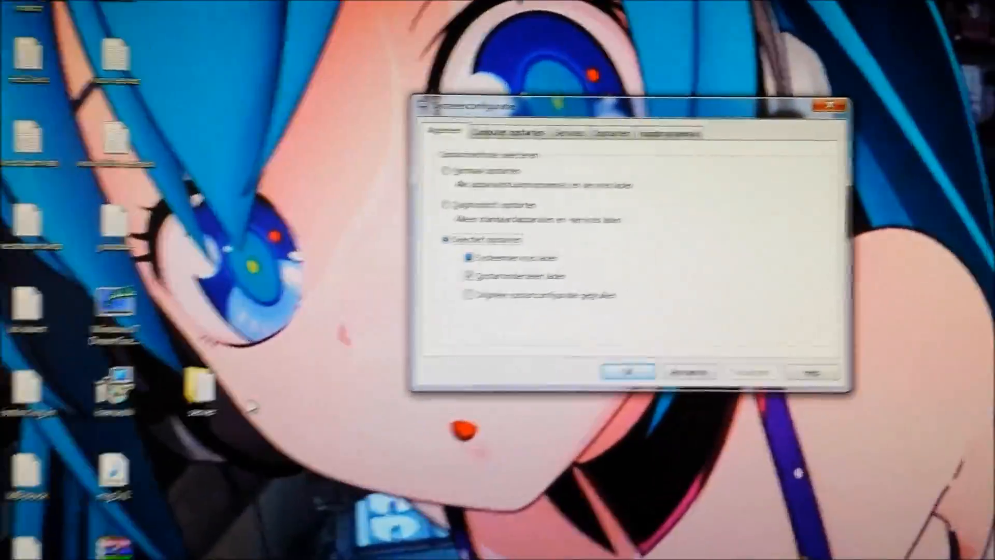
Delete the 'Windows 7 Ultimate (hersteld)' boot entry, confirm with OK, and exit without restarting.
left_click(676, 133)
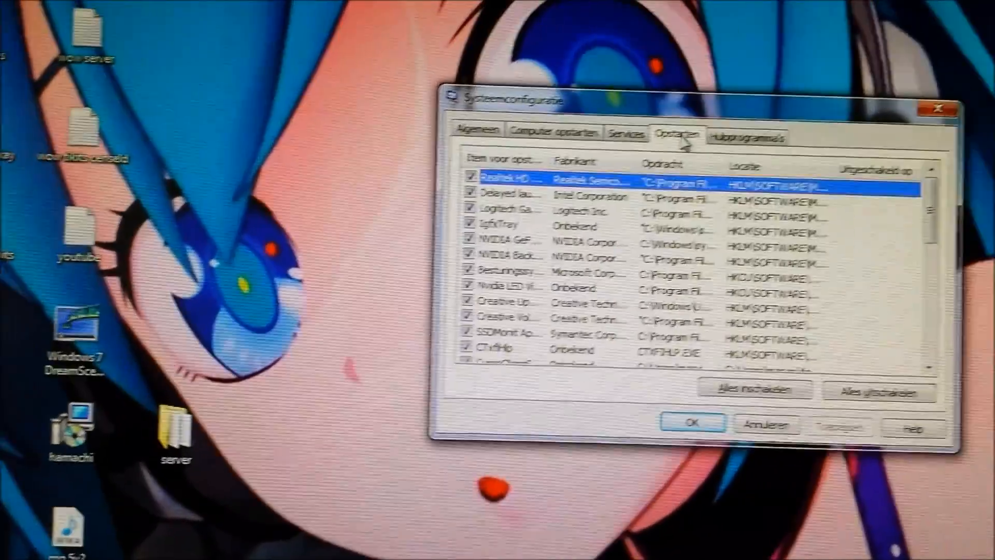
left_click(539, 131)
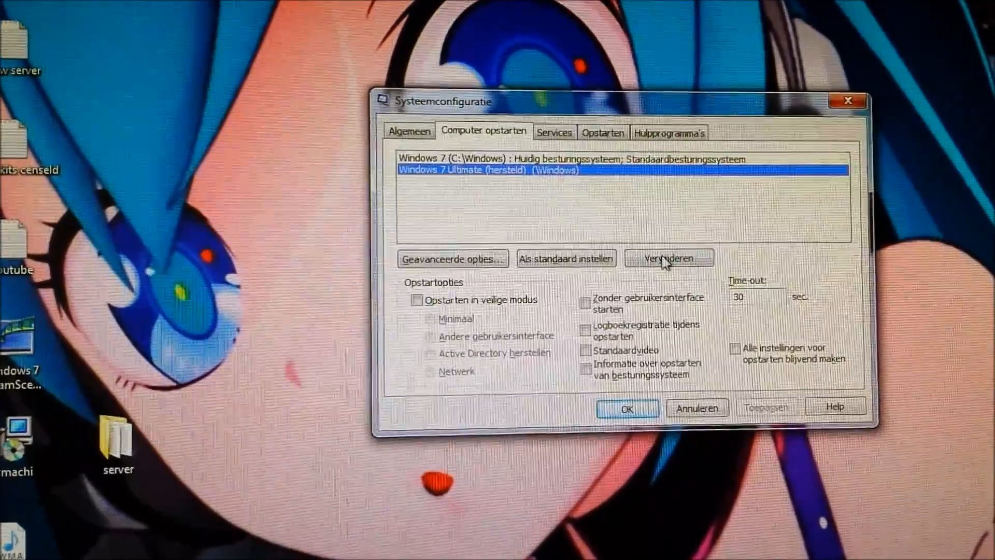
left_click(668, 258)
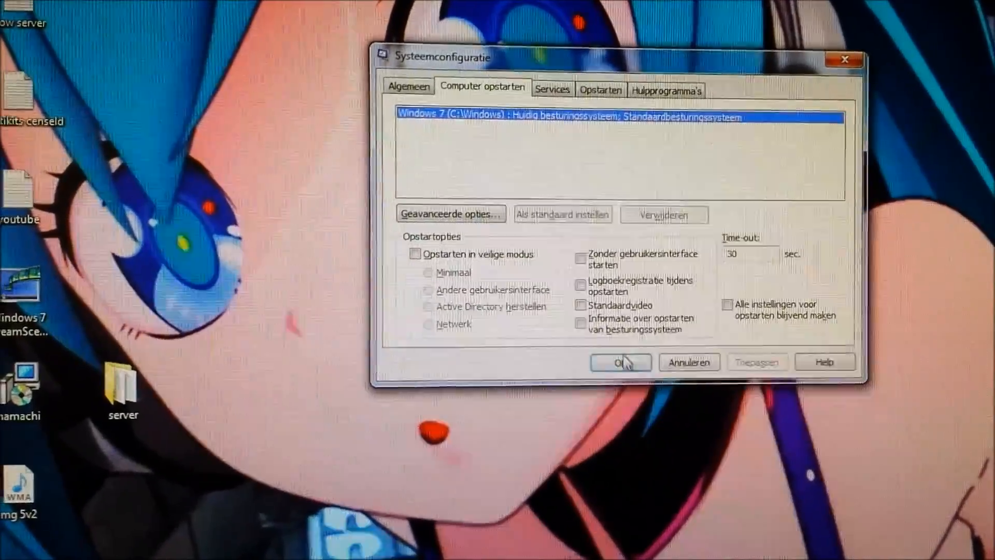
left_click(620, 362)
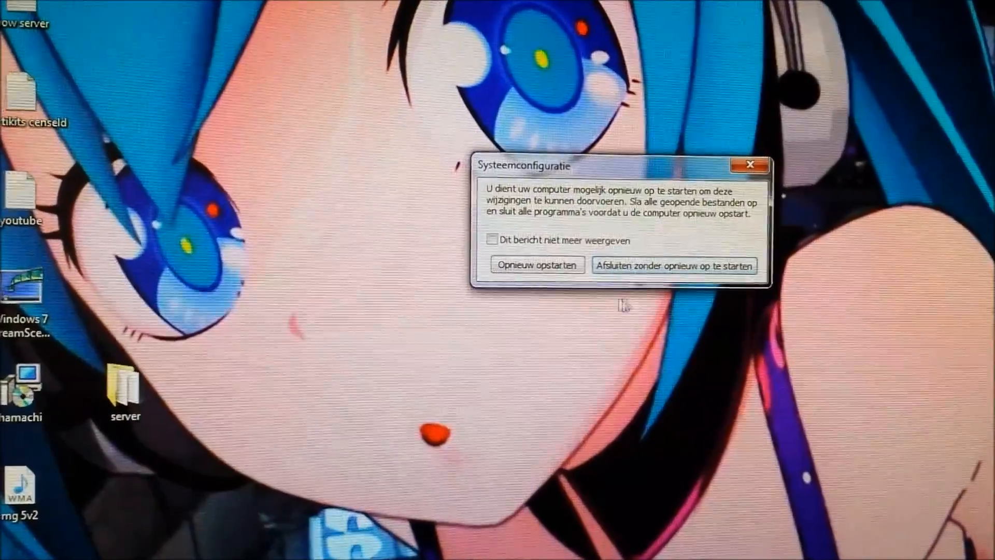
left_click(675, 265)
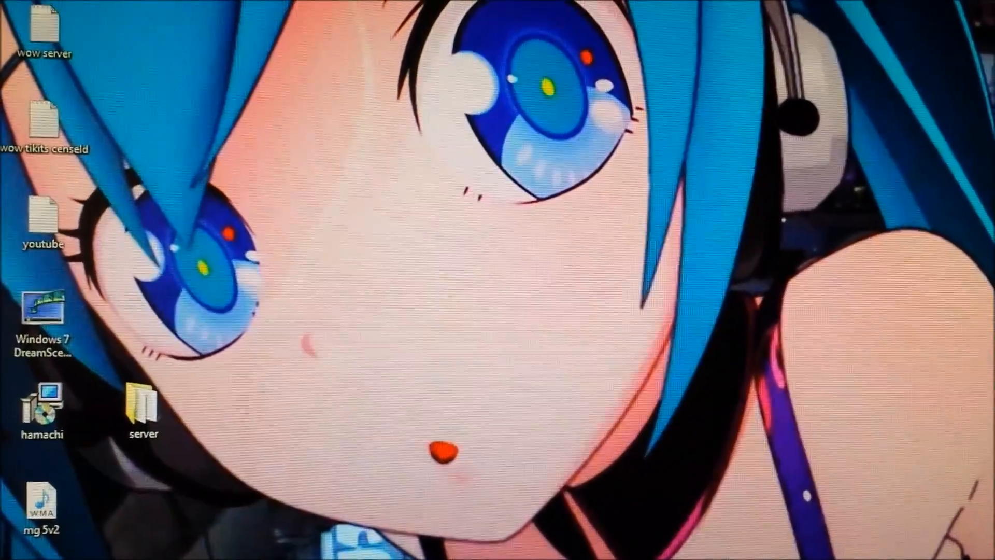